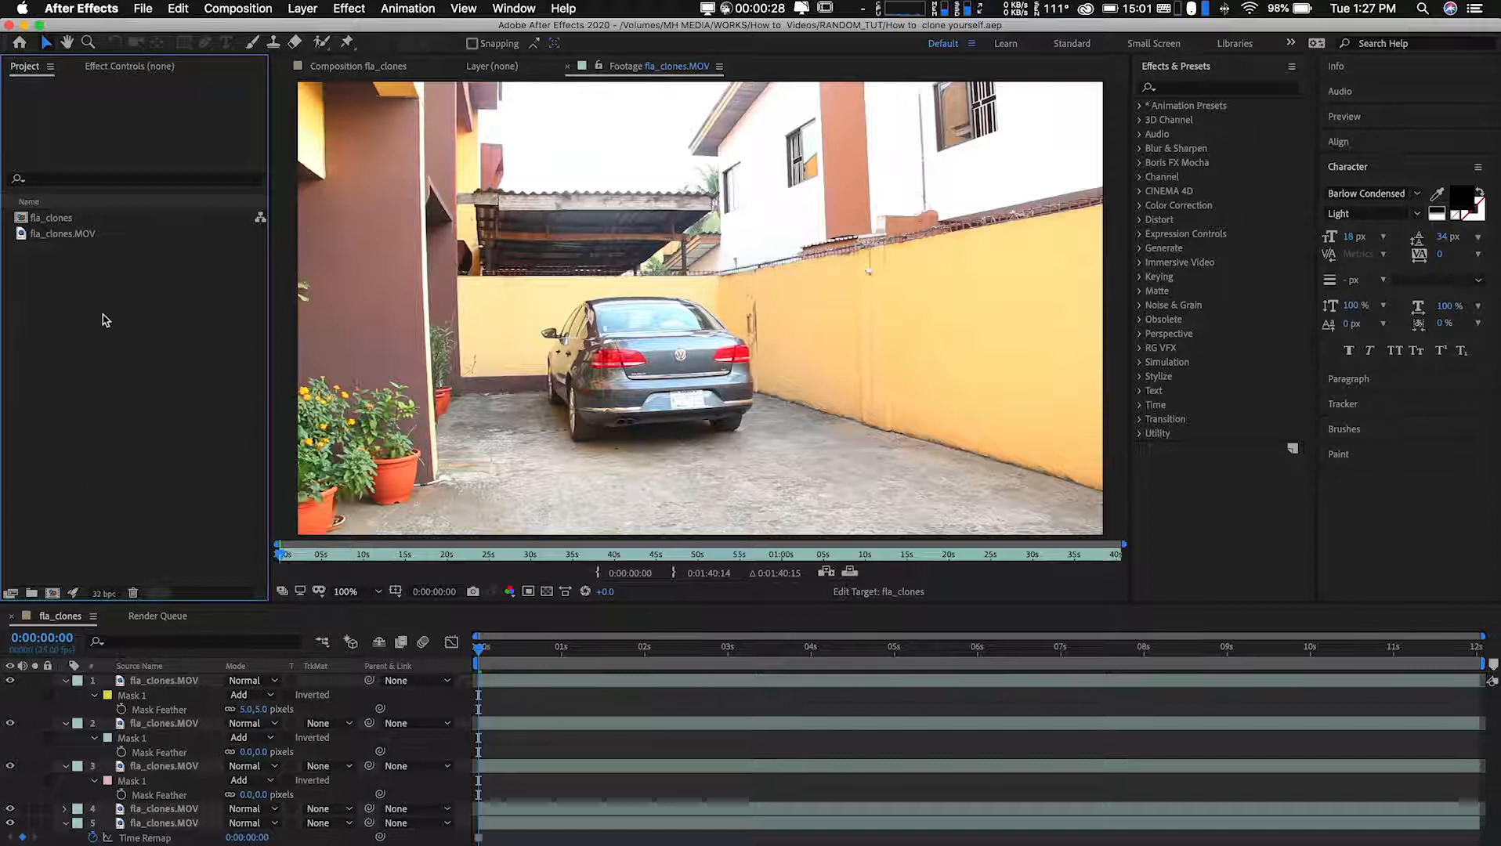
Select fla_clones.MOV and scrub to about 16 s where the actor leans on the yellow wall.
click(64, 234)
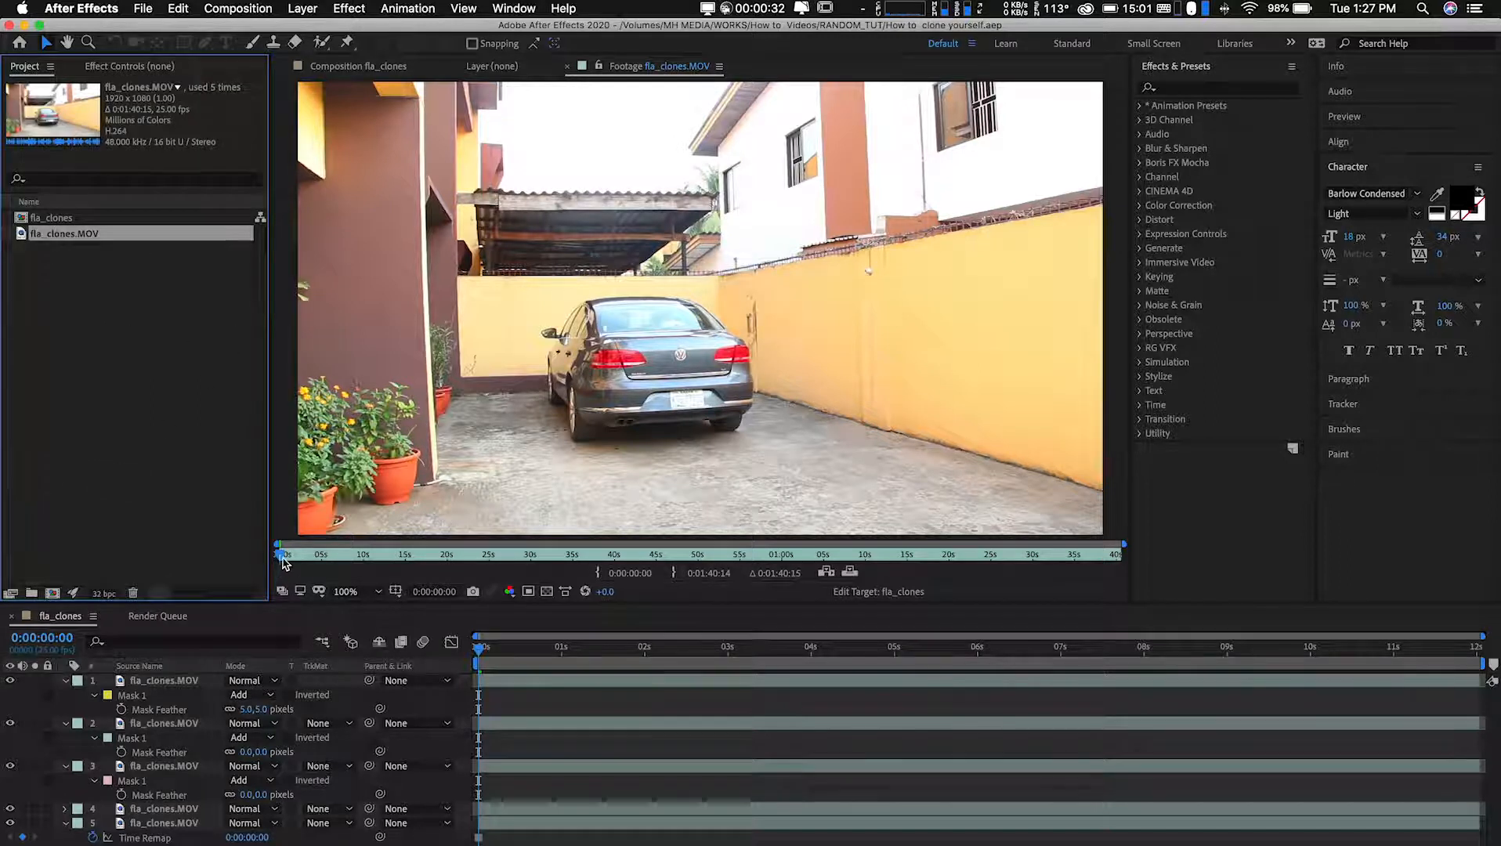
drag(282, 553, 353, 553)
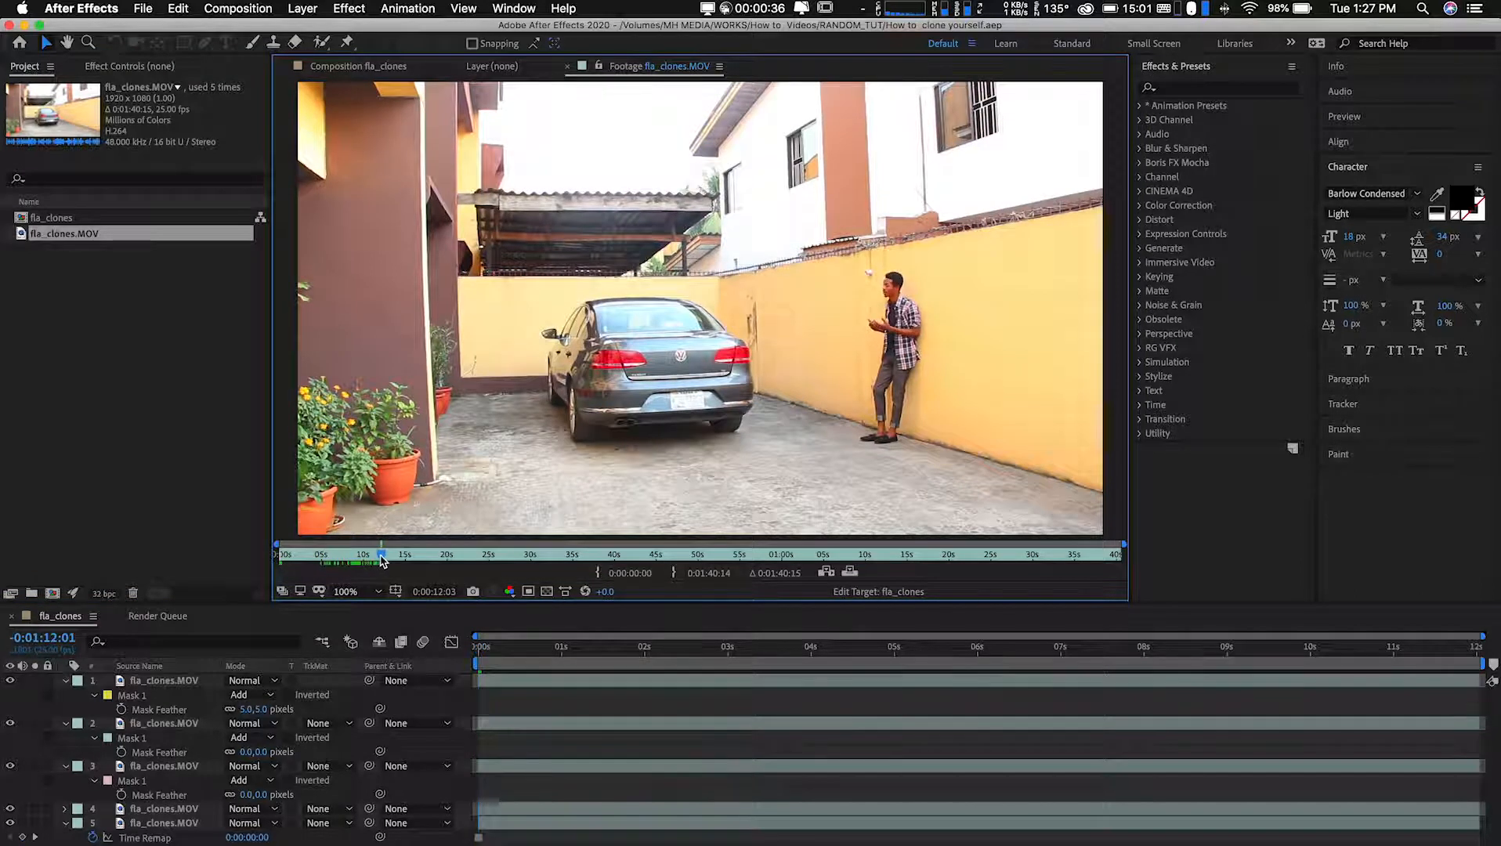
mouse_move(380, 560)
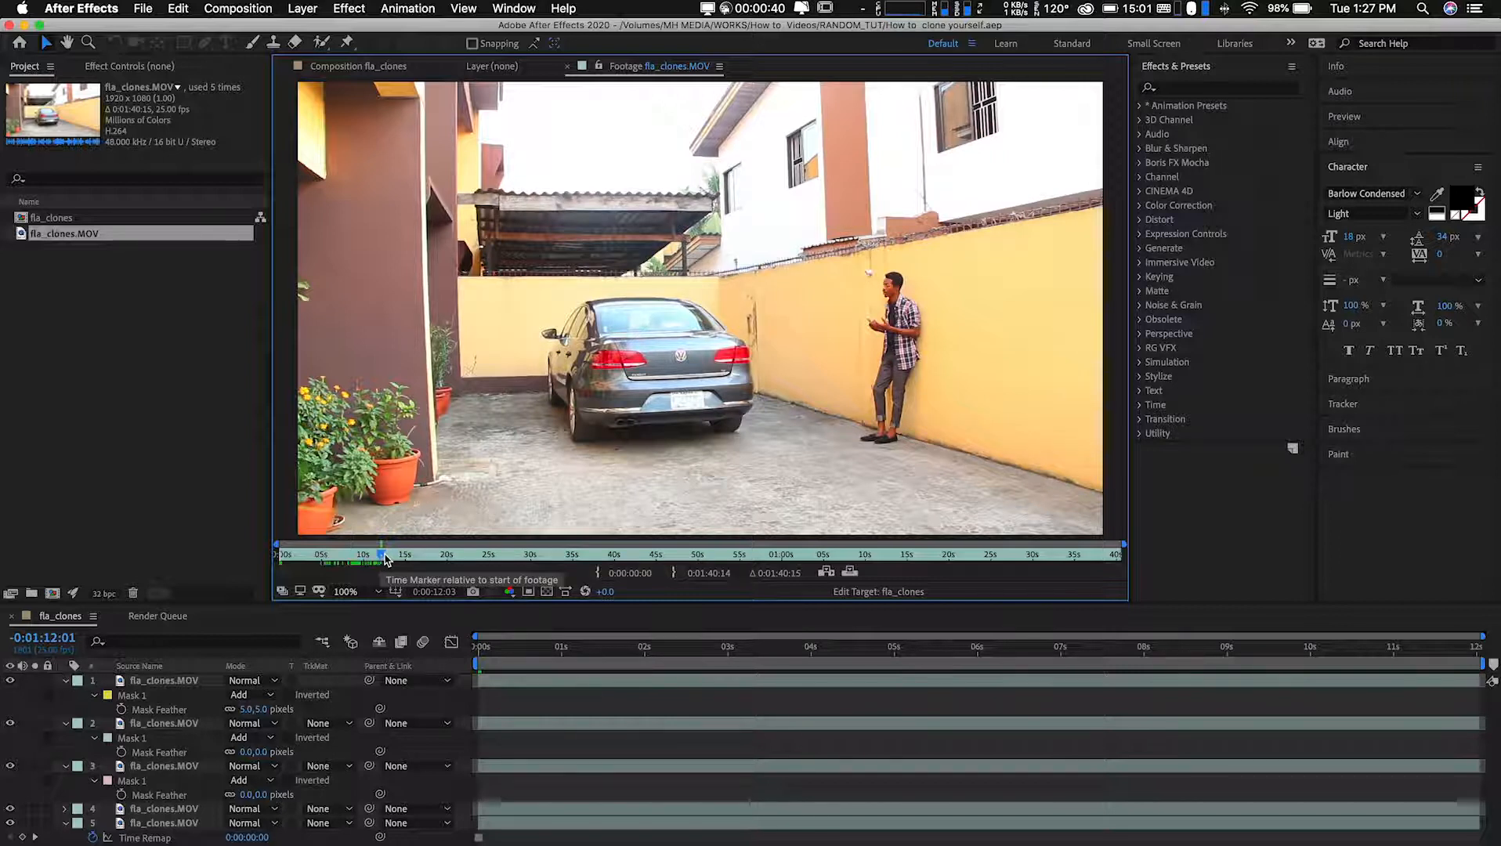
drag(381, 556, 359, 555)
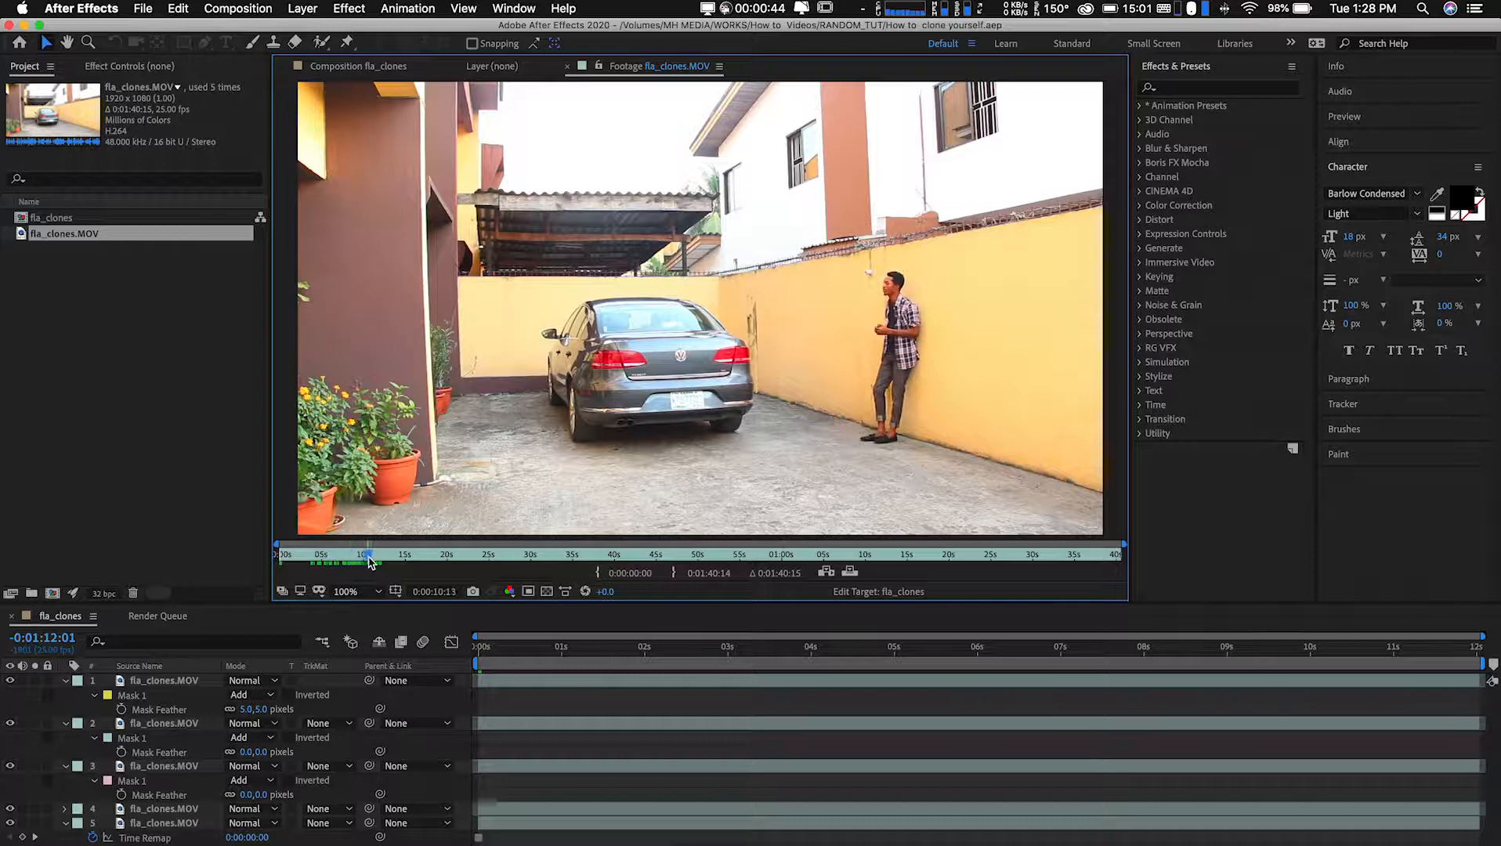
drag(367, 555, 402, 556)
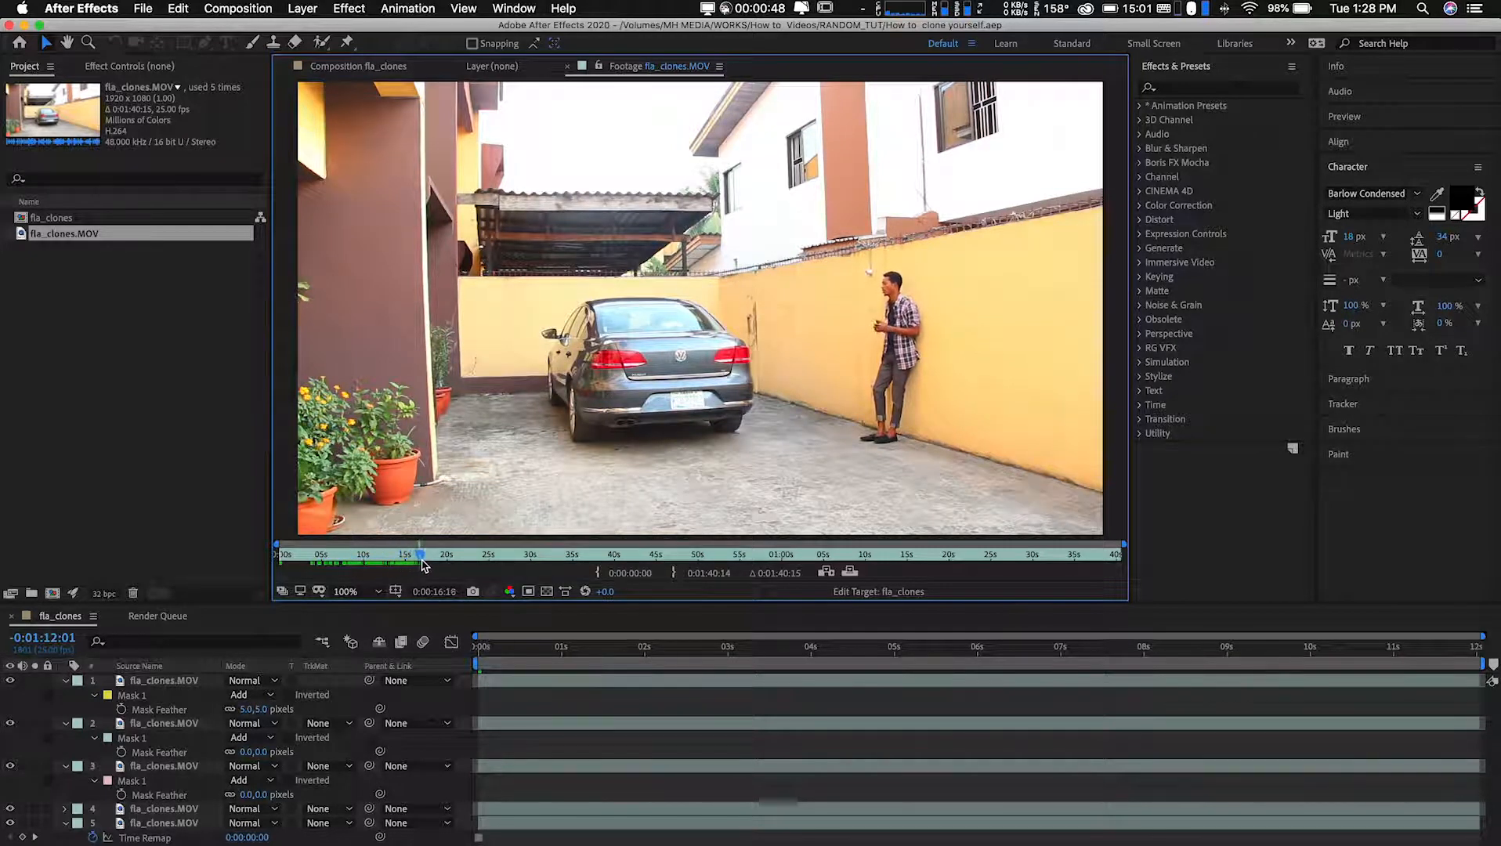
Scrub through 40 s, 55 s and past 1:00 to the takes of the actor leaning on the car's right then left side.
drag(419, 555, 469, 556)
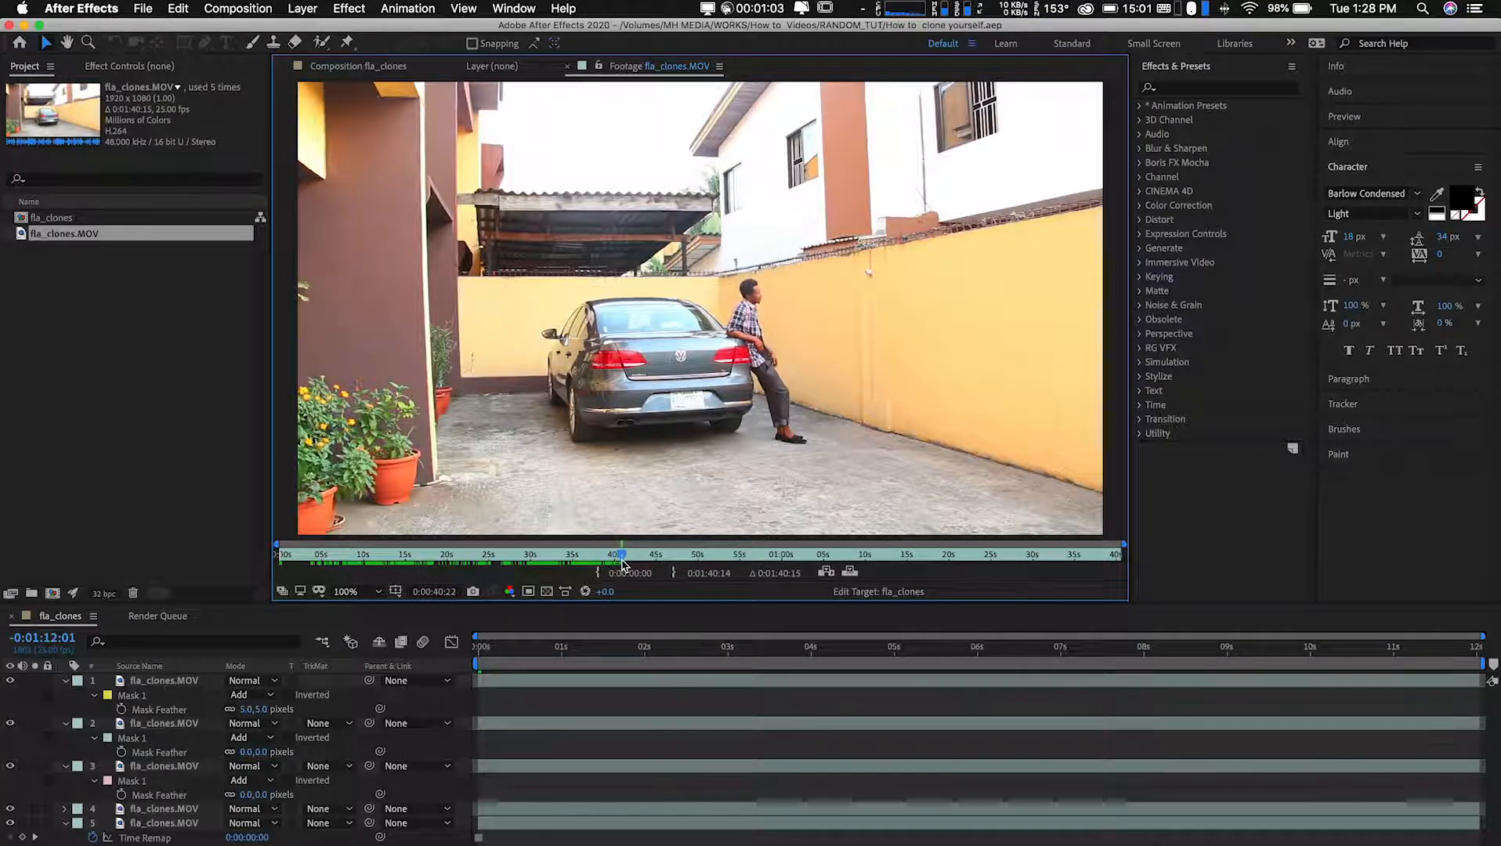
drag(621, 554, 742, 555)
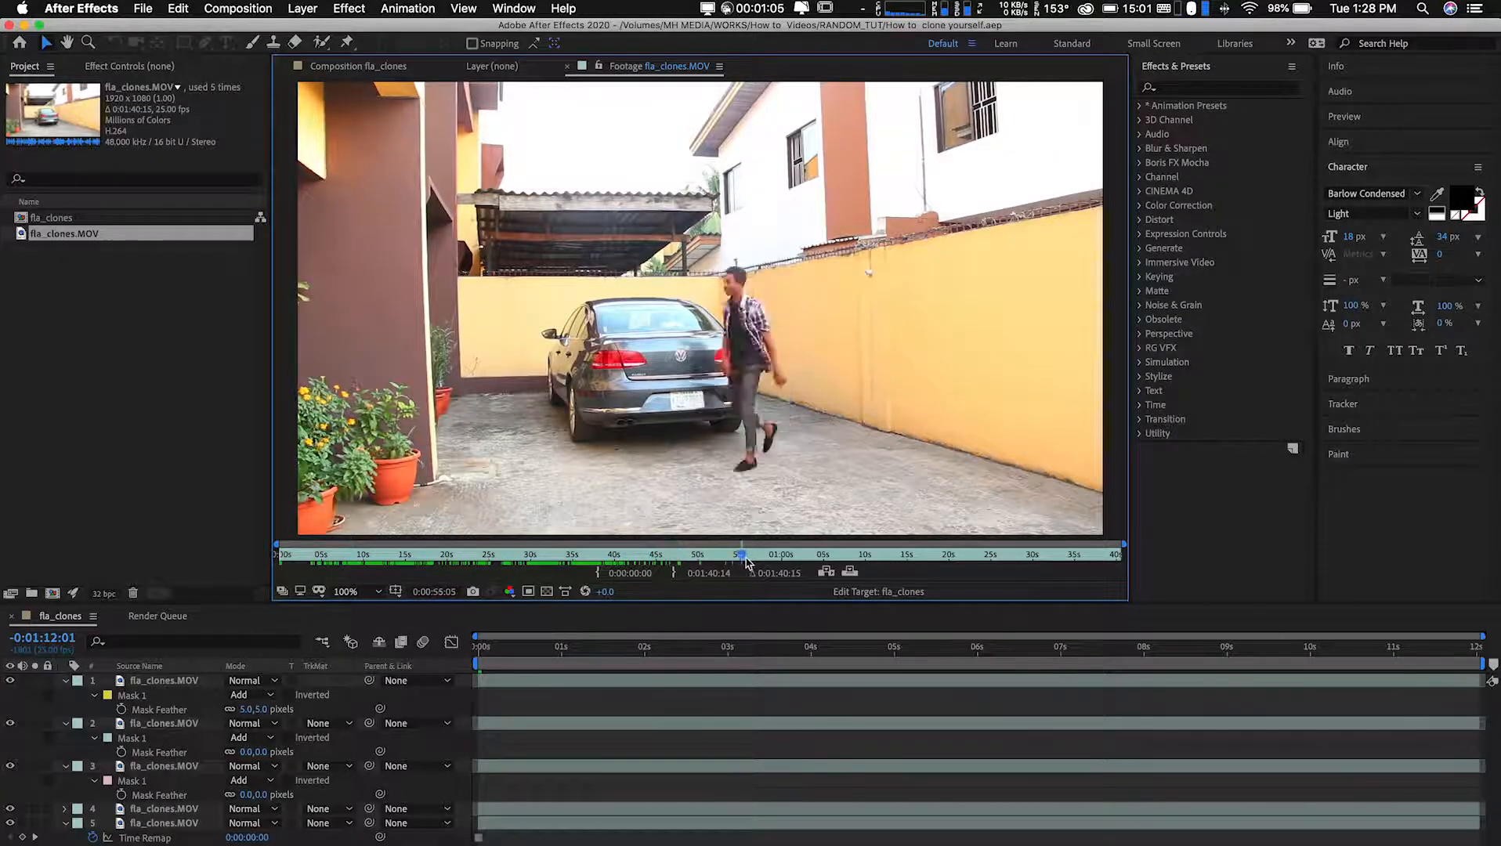
drag(742, 556, 799, 556)
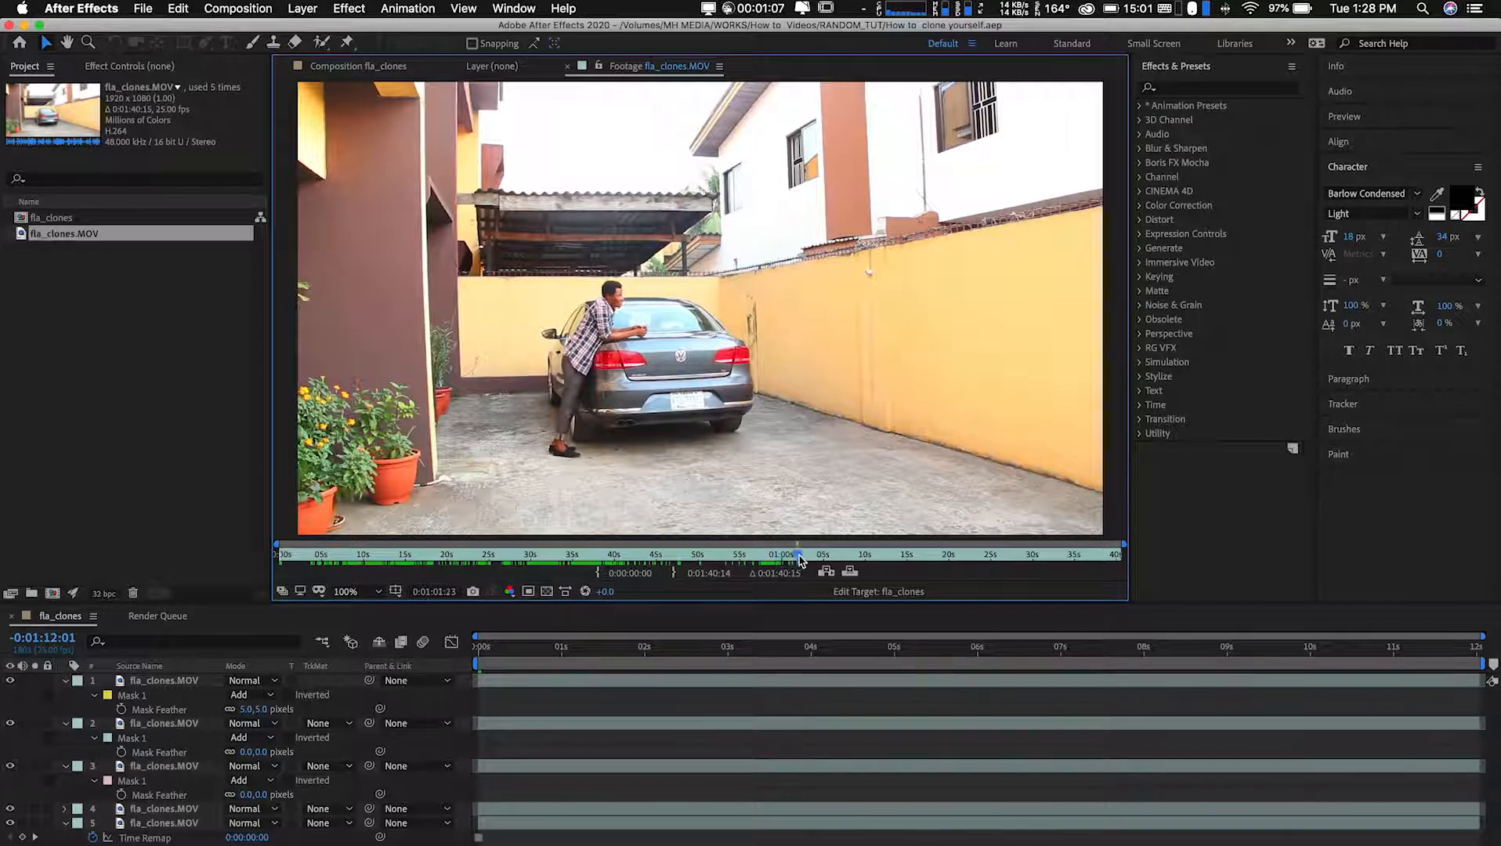